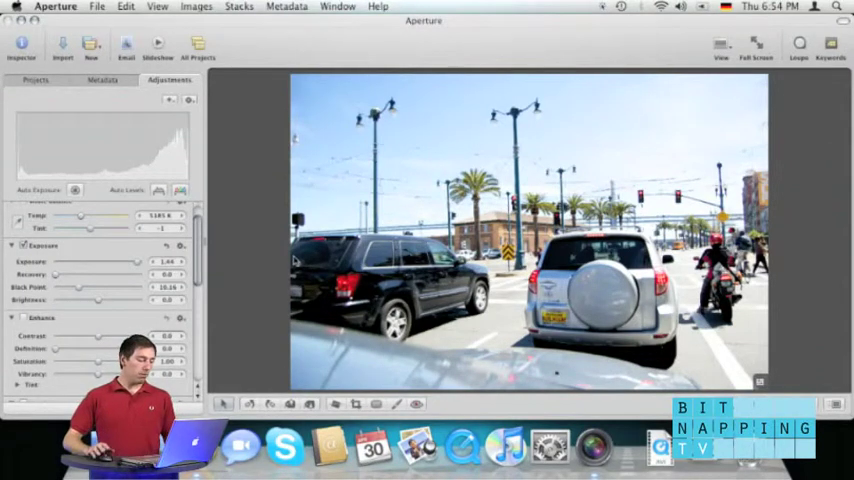
pyautogui.moveTo(592, 151)
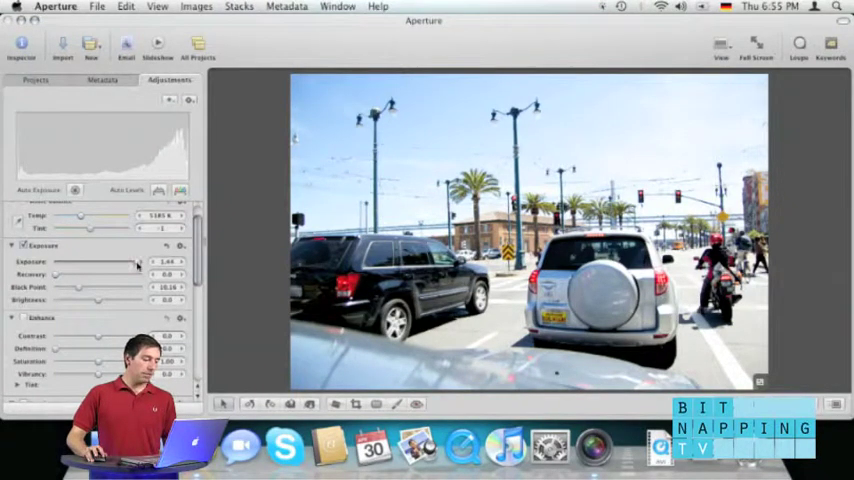
# Step: Drag Exposure down and fine-tune it to 1.25 to darken the washed-out sky and cars
pyautogui.moveTo(140, 262); pyautogui.dragTo(130, 262)
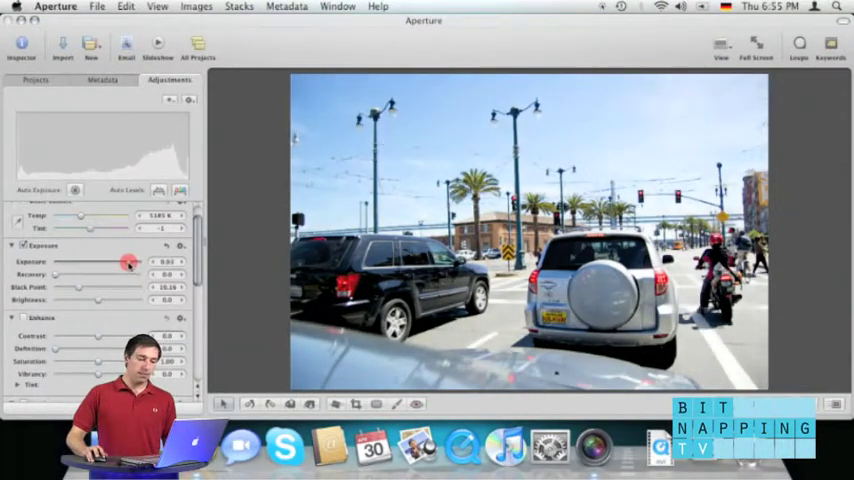
pyautogui.moveTo(130, 262); pyautogui.dragTo(120, 262)
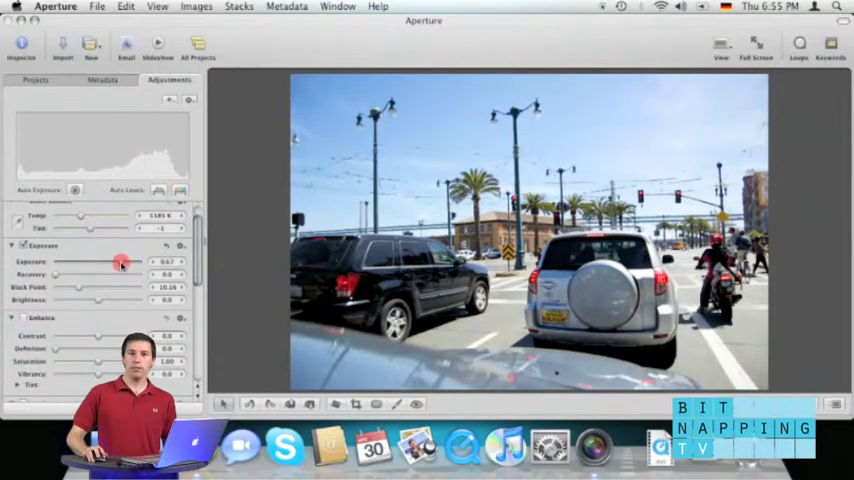
pyautogui.moveTo(122, 262); pyautogui.dragTo(113, 262)
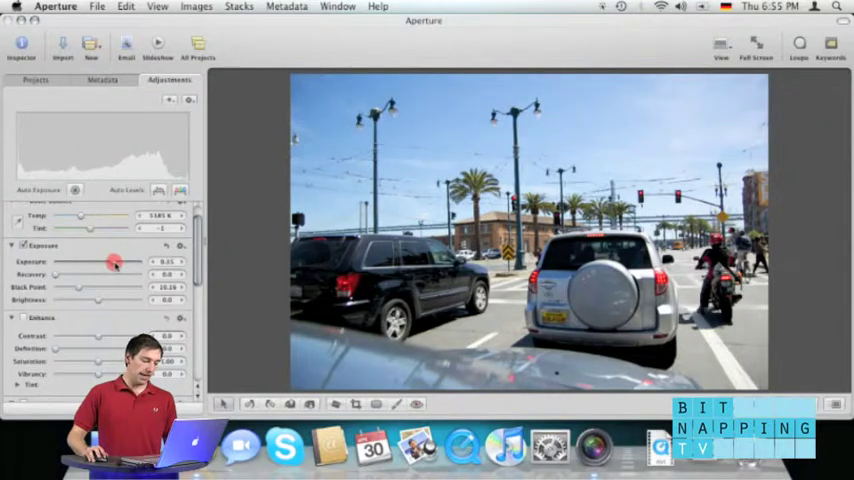
pyautogui.moveTo(113, 262); pyautogui.dragTo(130, 262)
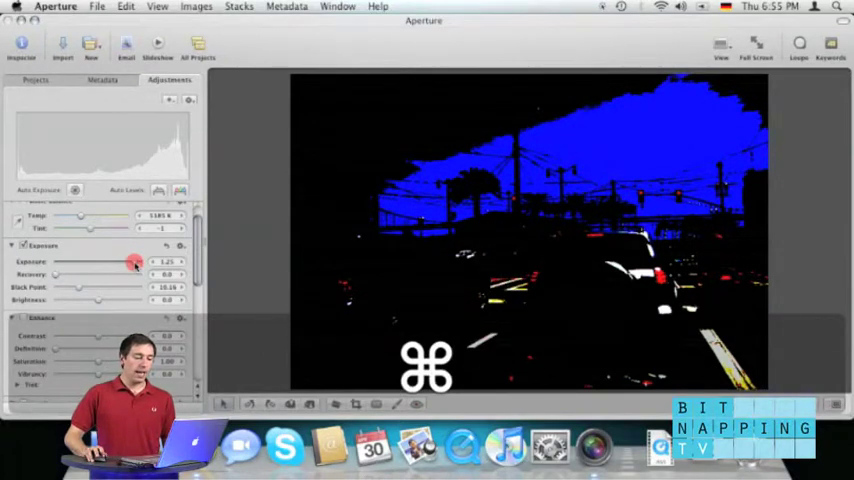
# Step: Command-drag Exposure to about 0.45, just below where the sky highlights clip
pyautogui.moveTo(128, 262); pyautogui.dragTo(120, 262)
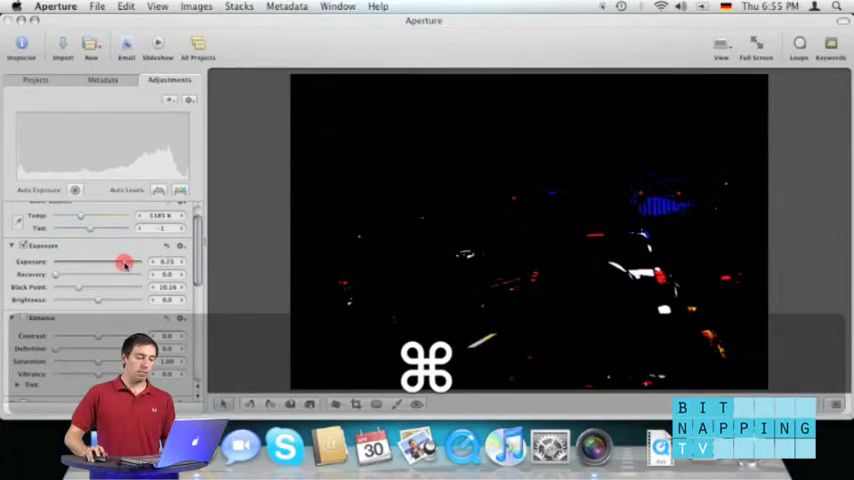
pyautogui.moveTo(125, 262); pyautogui.dragTo(118, 262)
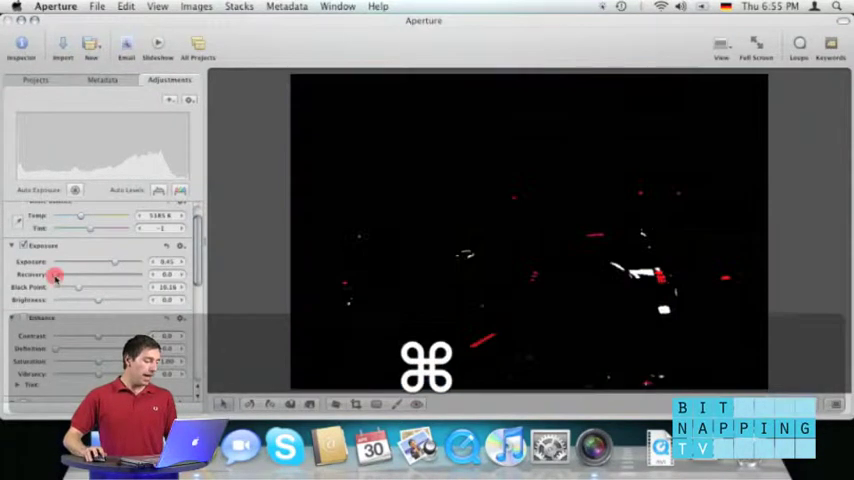
# Step: Command-drag Recovery up to about 0.50 to restore the remaining blown highlights
pyautogui.moveTo(55, 278); pyautogui.dragTo(85, 278)
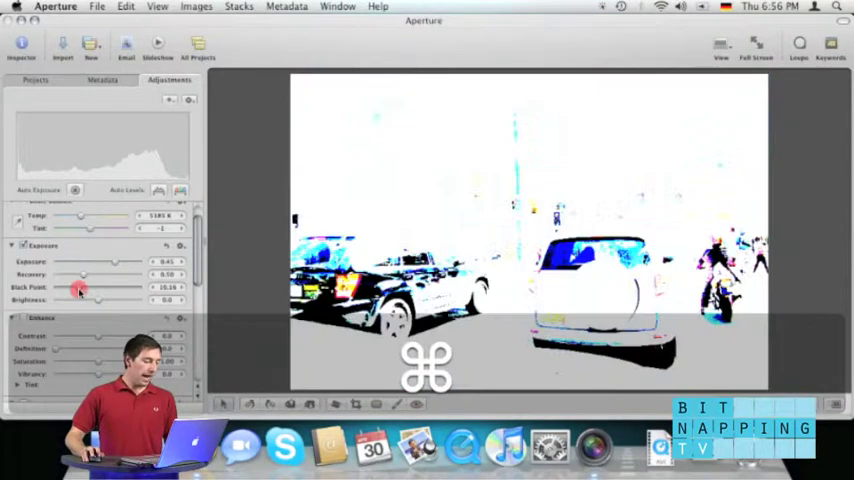
# Step: Command-drag Black Point from about 10.16 down to roughly 2.85, watching shadow clipping
pyautogui.moveTo(82, 288); pyautogui.dragTo(78, 288)
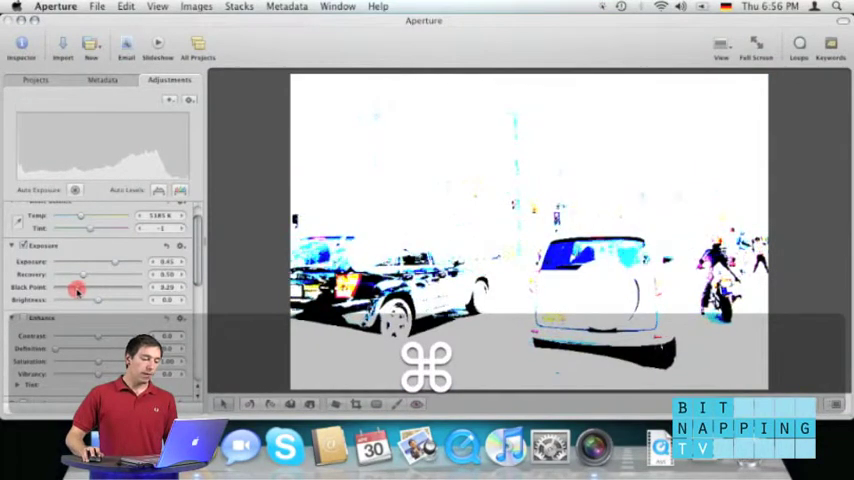
pyautogui.moveTo(78, 288); pyautogui.dragTo(68, 288)
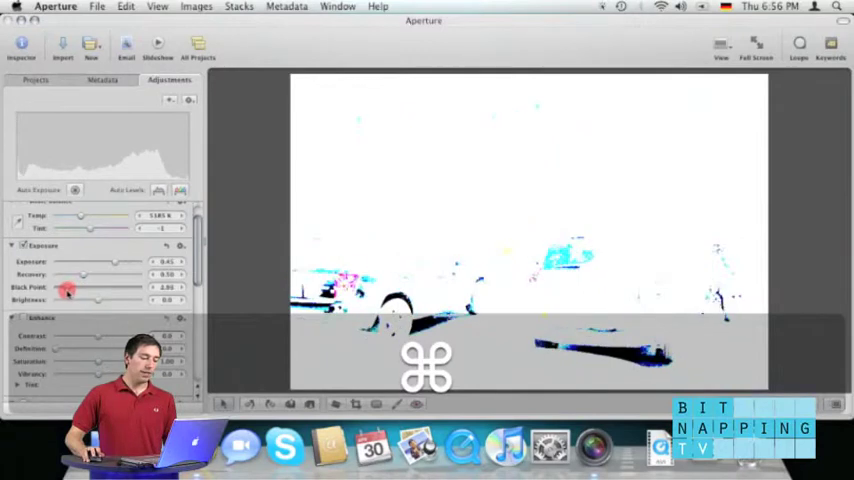